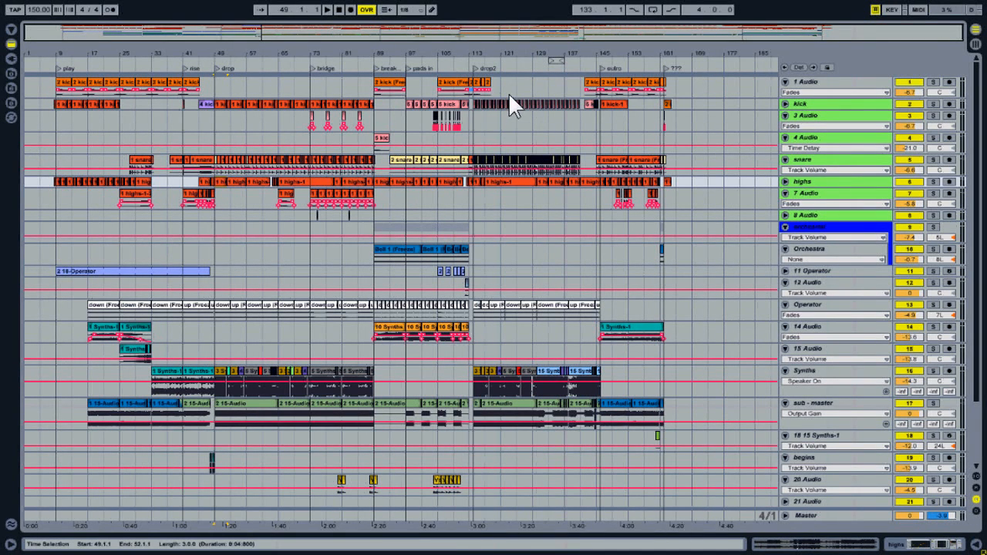
mouse_move(297, 100)
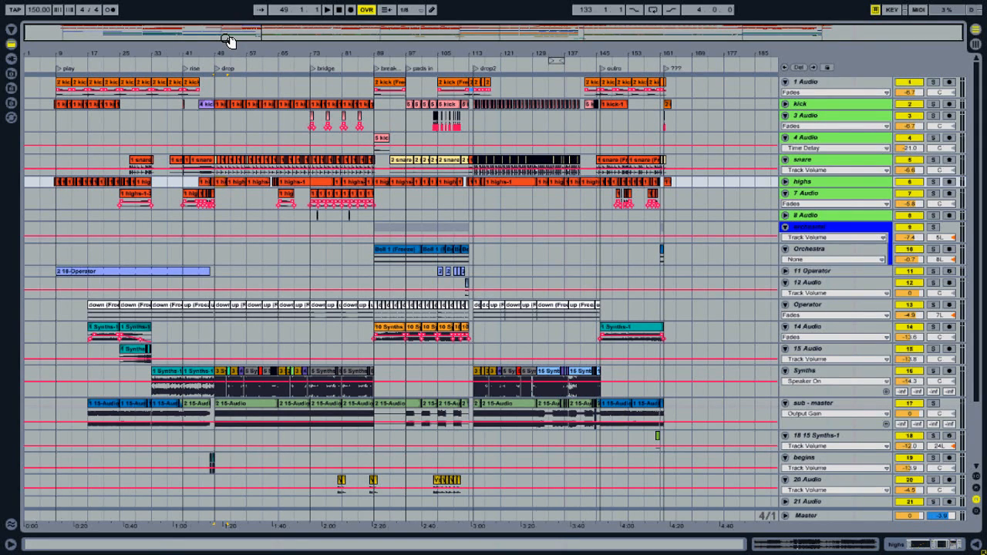
mouse_move(205, 61)
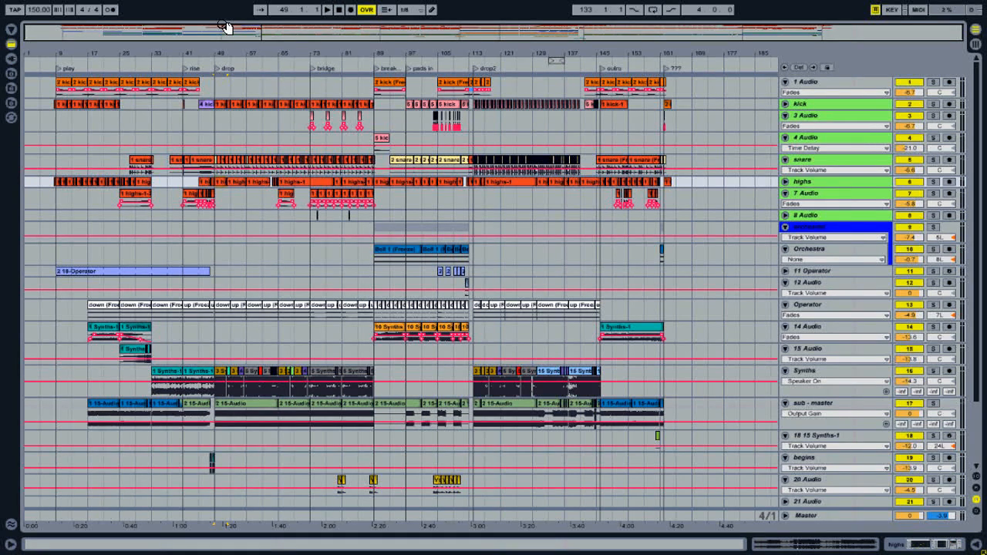
- Run Collect All and Save, keeping all four copy options (including other projects) at Yes
click(13, 25)
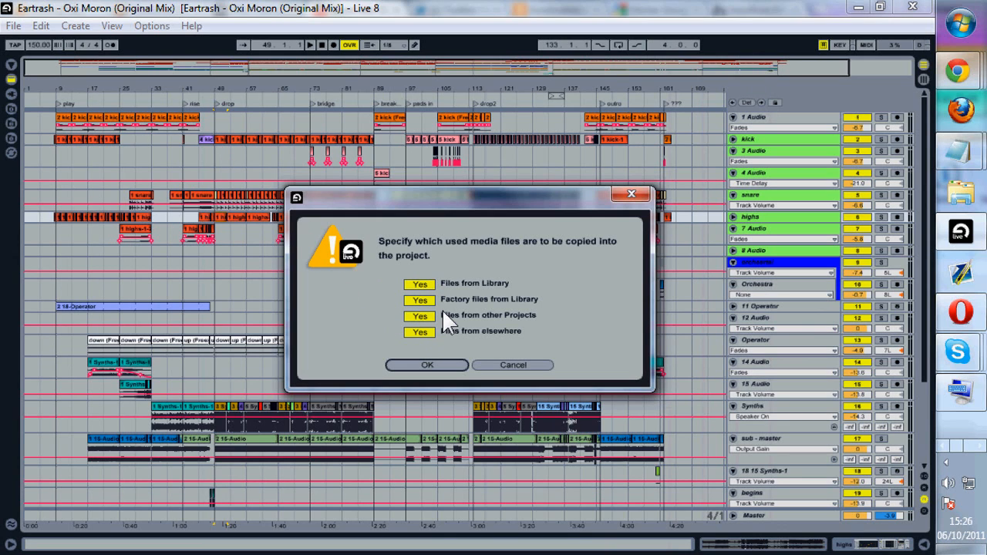
click(419, 314)
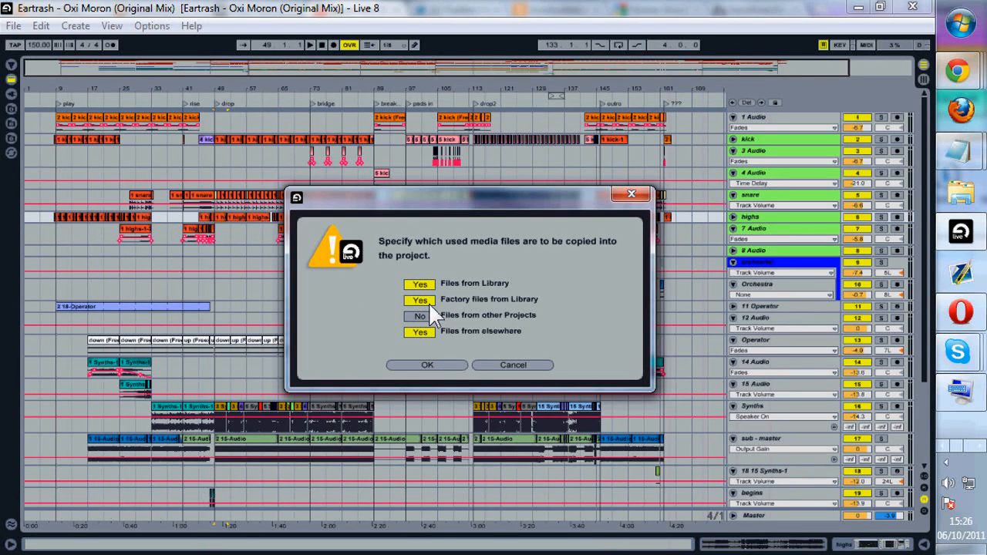
click(419, 315)
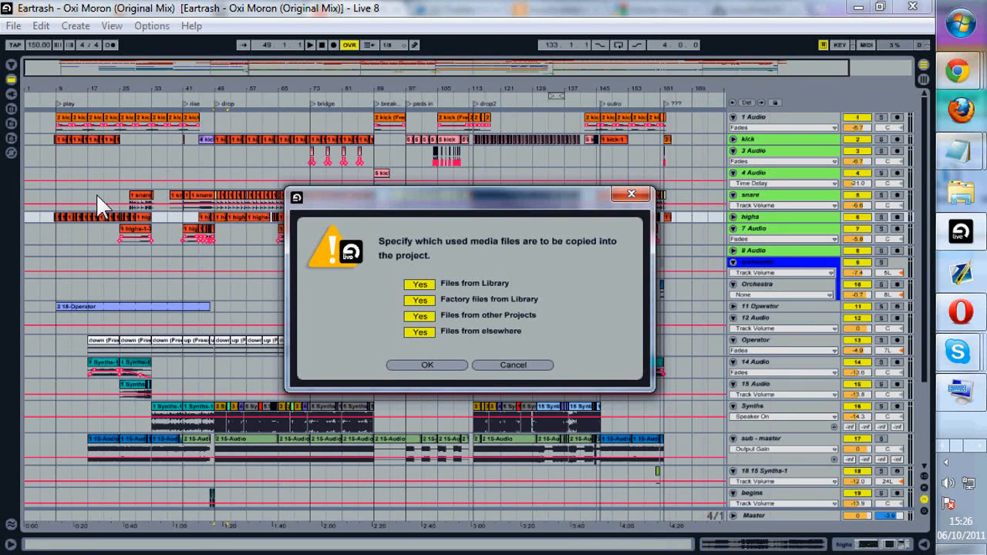
mouse_move(357, 301)
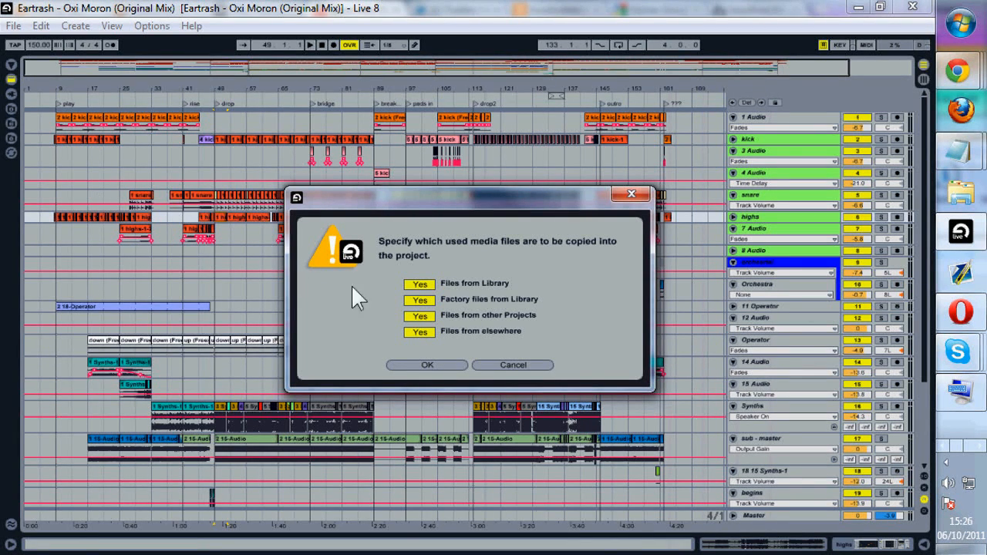
mouse_move(446, 375)
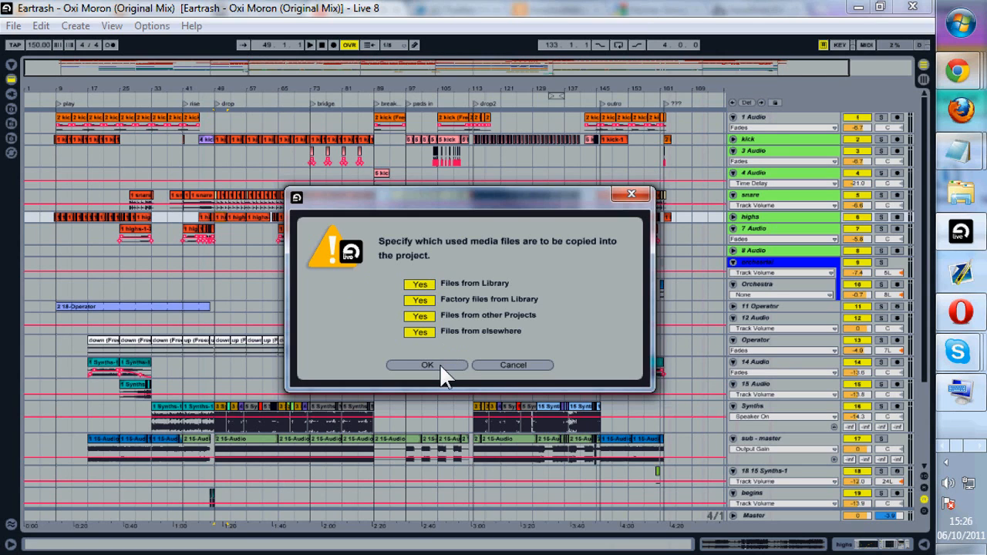
click(427, 365)
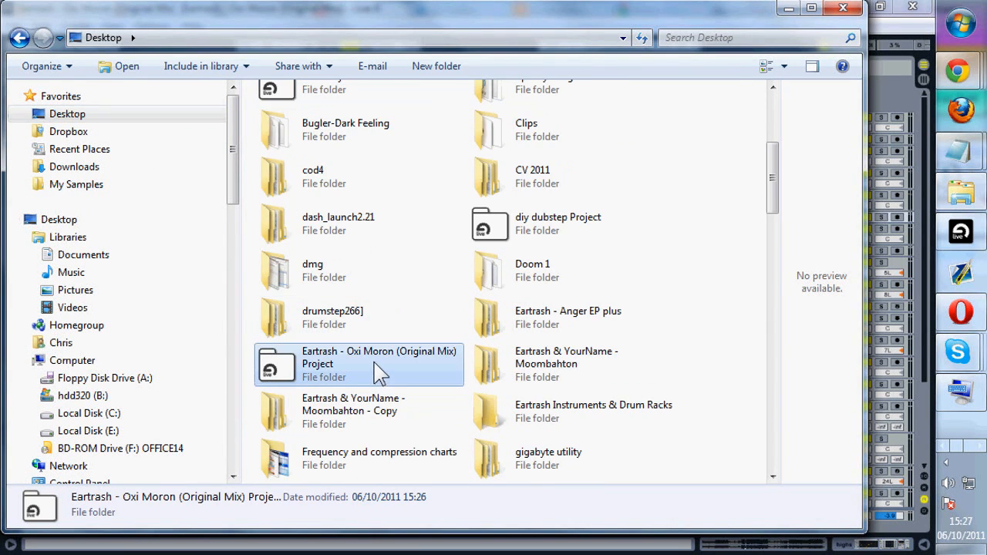
- Browse the Eartrash - Oxi Moron Project's Samples subfolders, then return to the Desktop
double_click(359, 363)
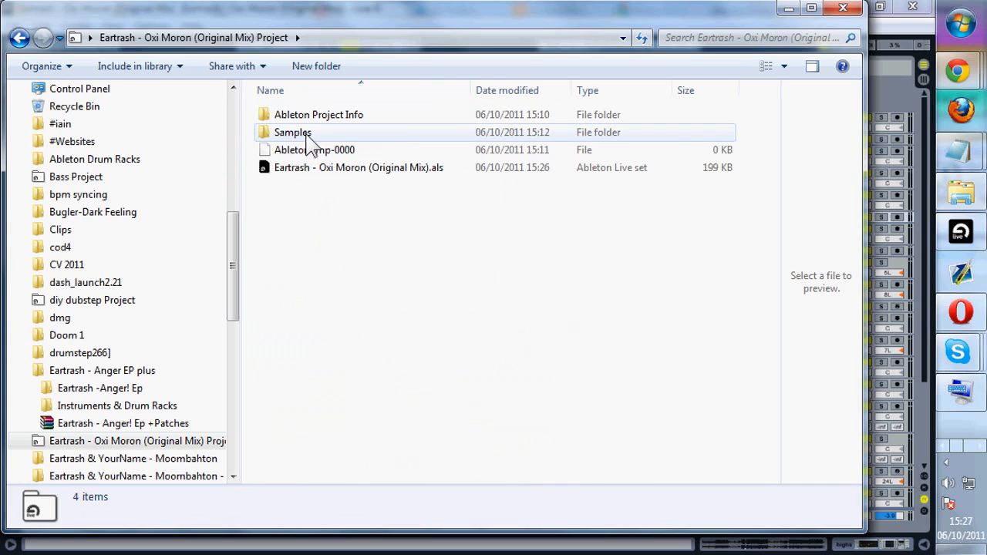
double_click(293, 132)
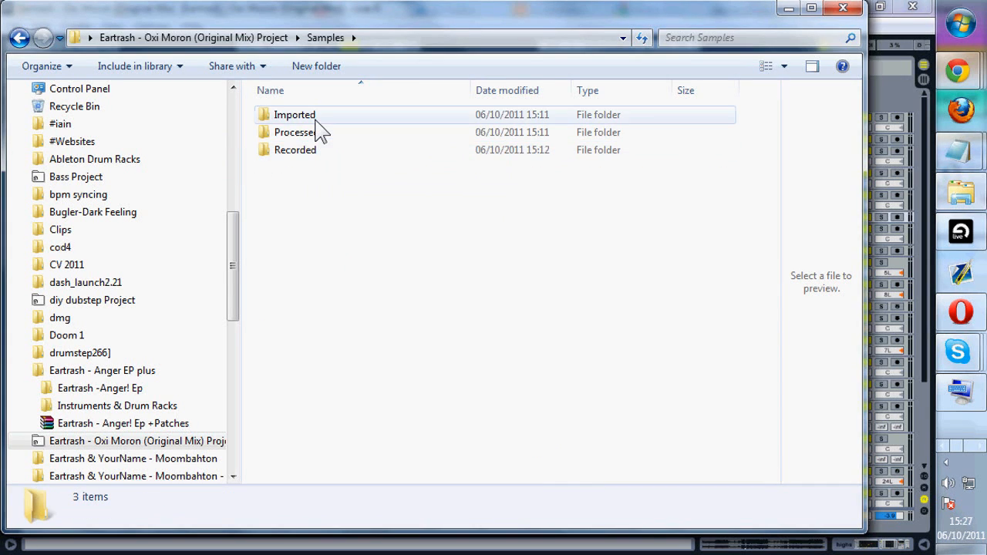
click(295, 150)
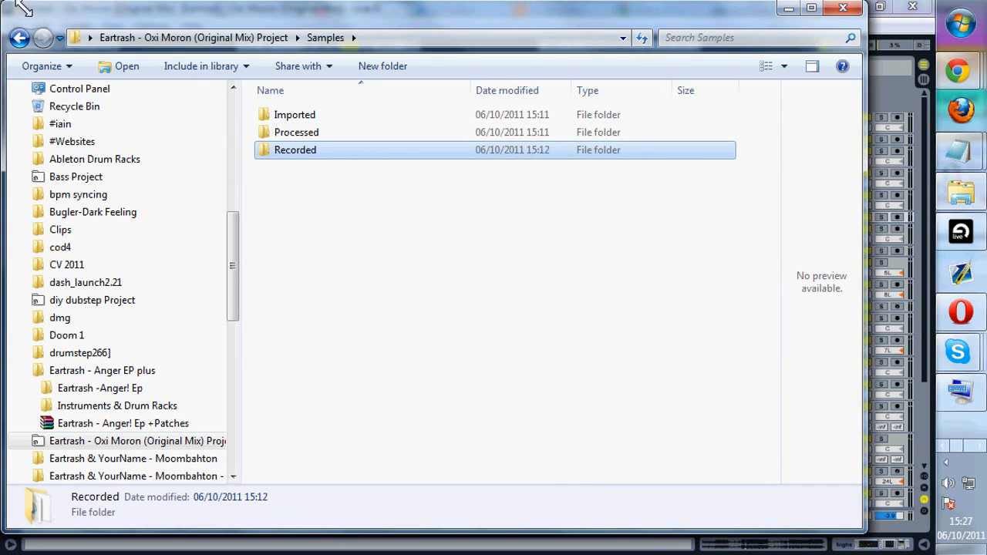
click(20, 37)
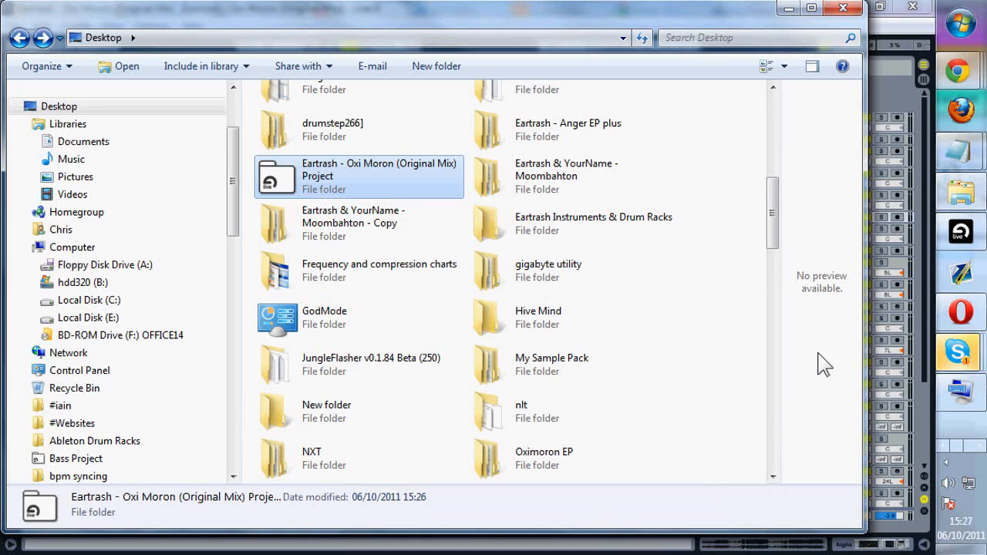
mouse_move(301, 208)
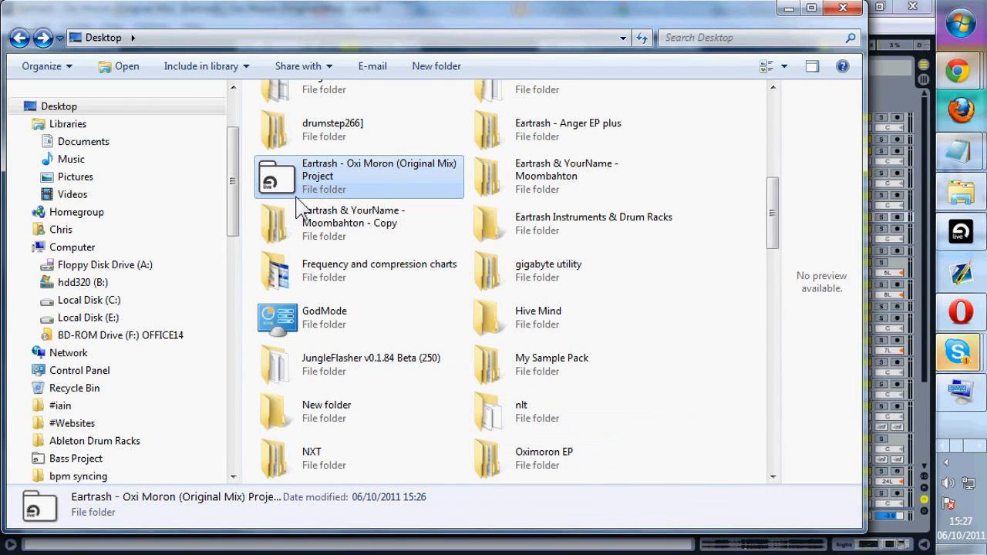
mouse_move(185, 210)
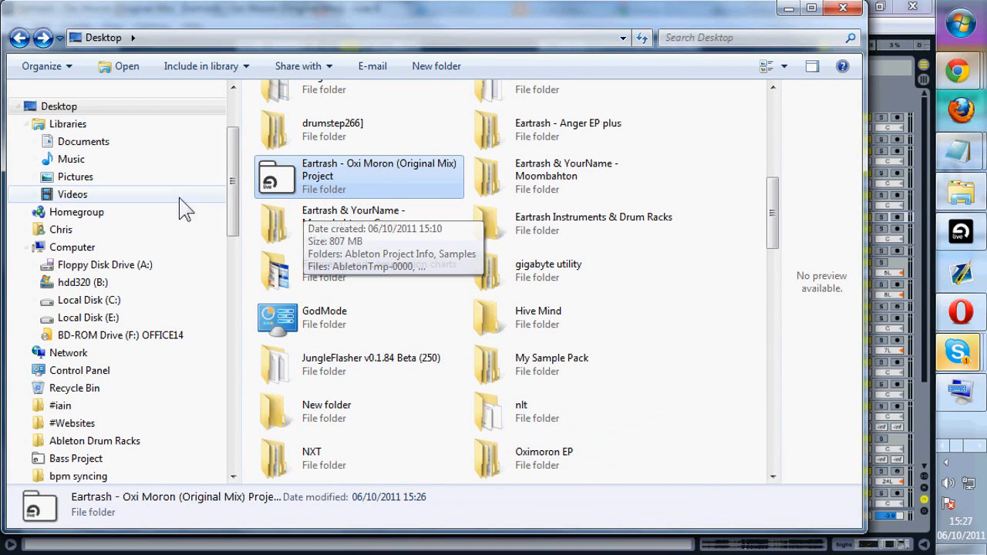
mouse_move(394, 175)
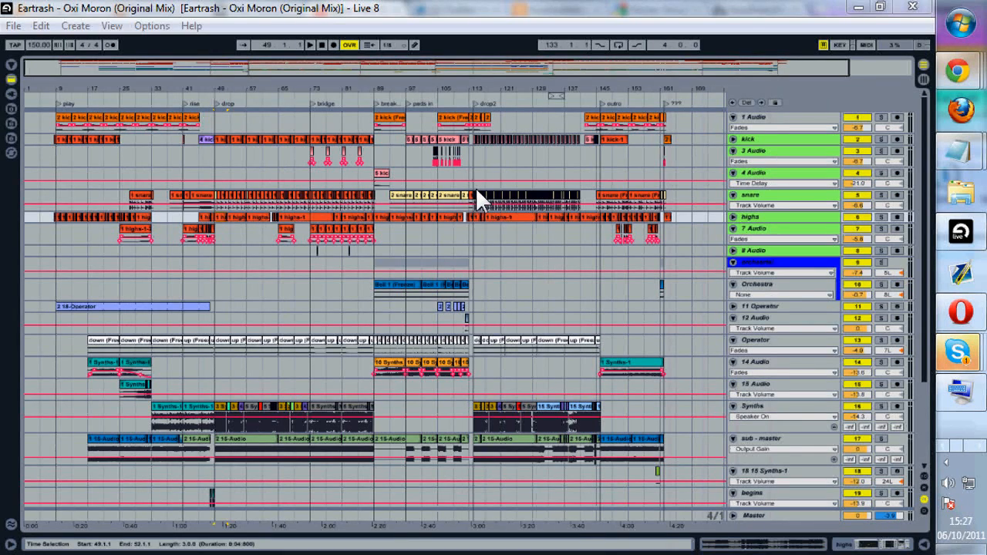
- Open the snare track's context menu to reach Freeze Track
right_click(759, 195)
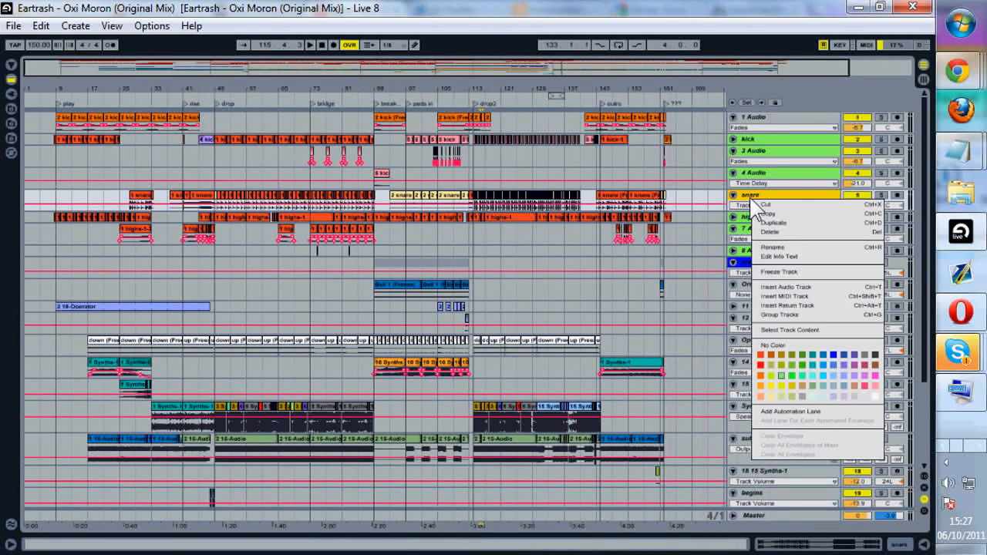
mouse_move(785, 283)
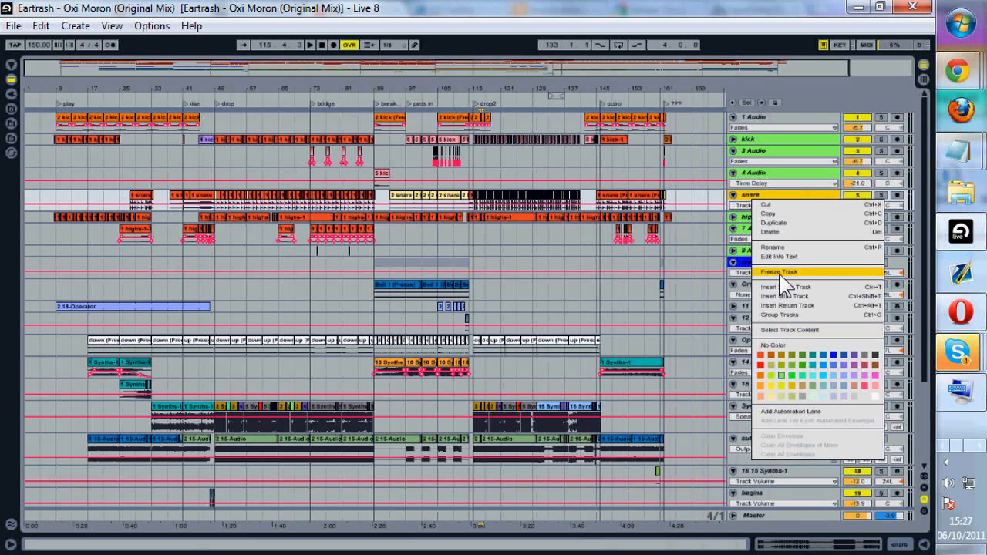
mouse_move(771, 287)
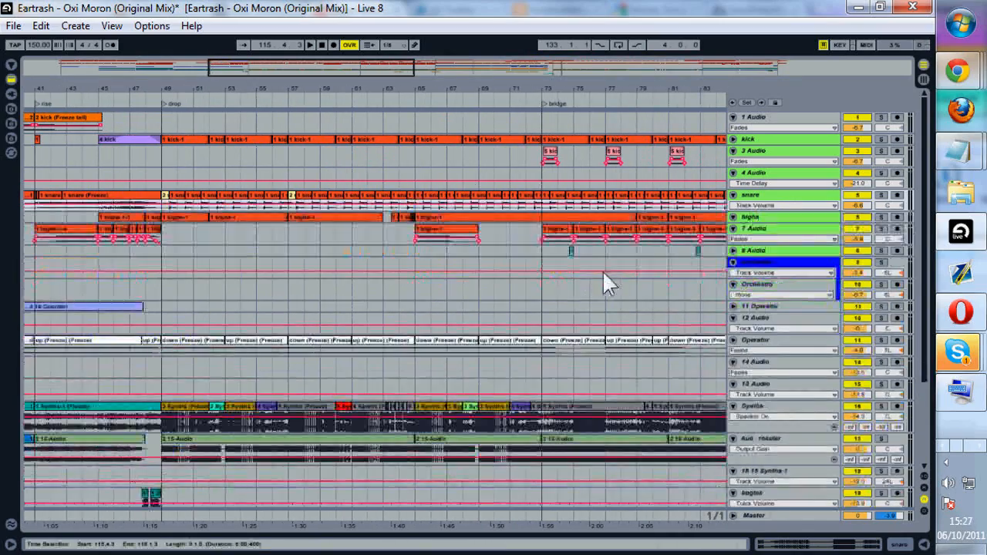
scroll(down, 3)
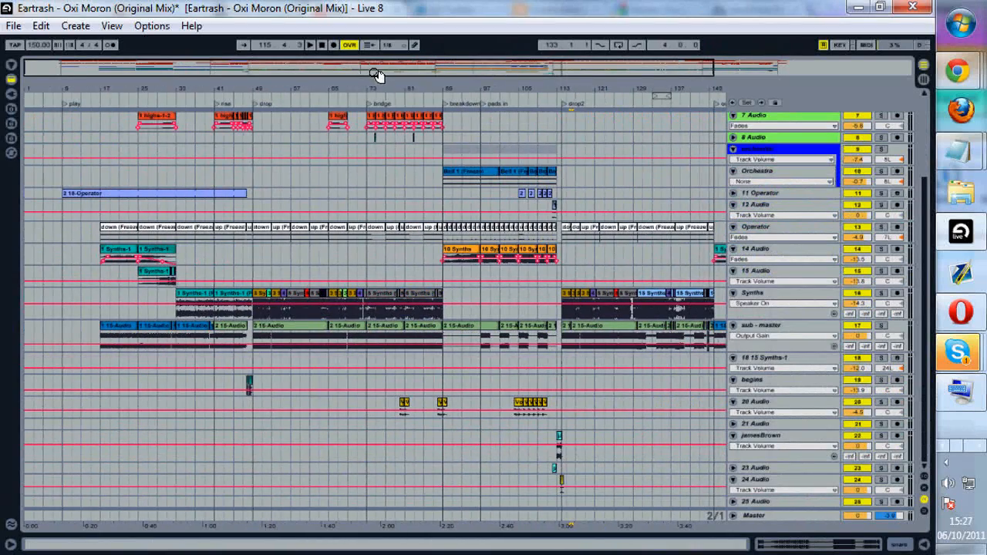
click(472, 150)
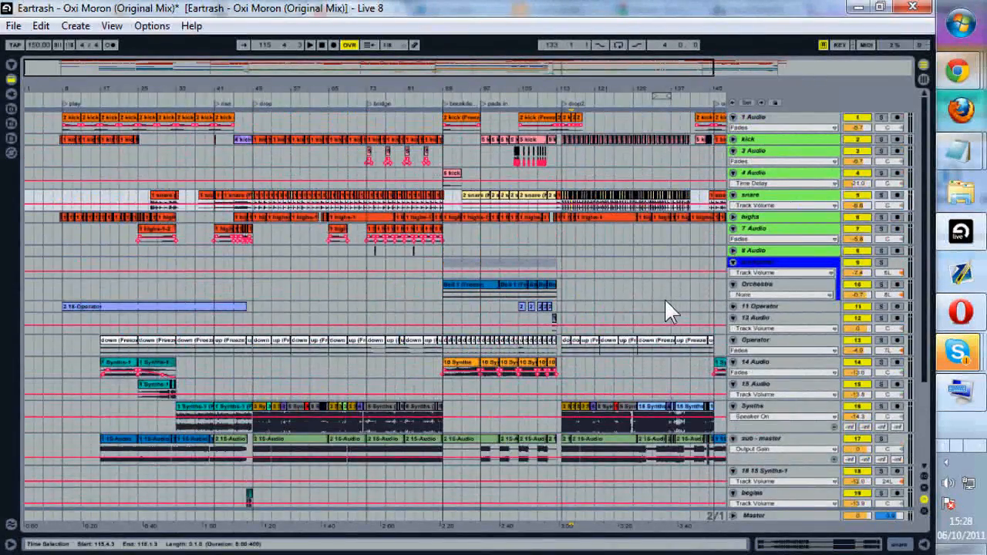
scroll(down, 3)
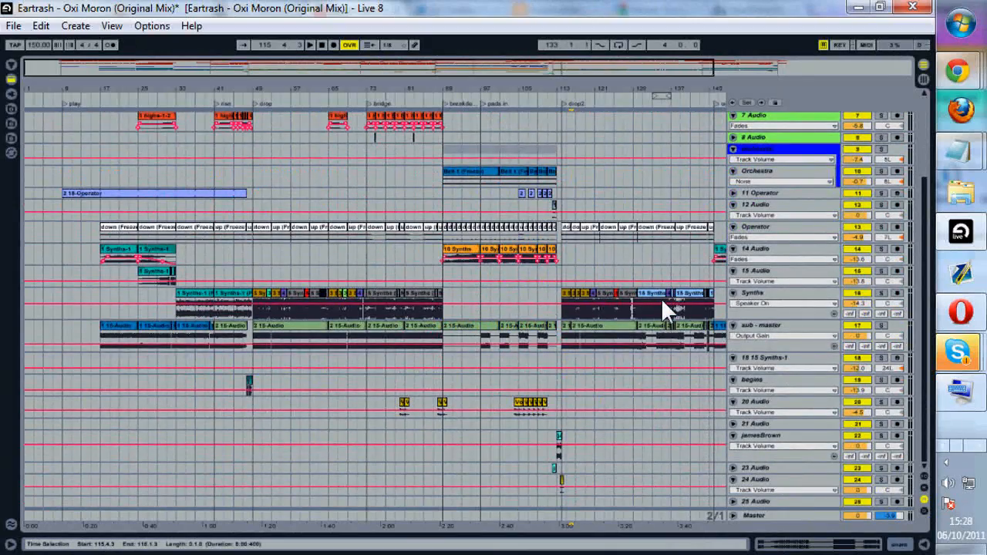